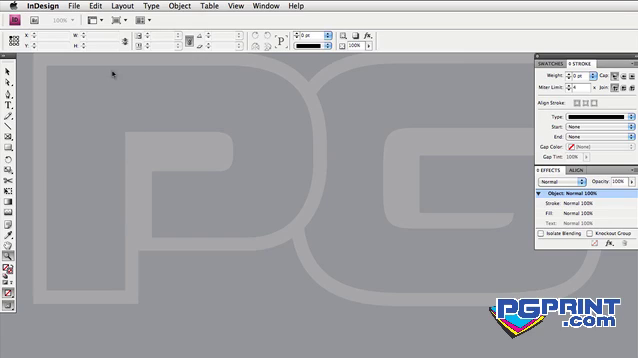
# Create a single-page 2 × 6 in document with 0.125 in margins and bleed
pyautogui.click(69, 7)
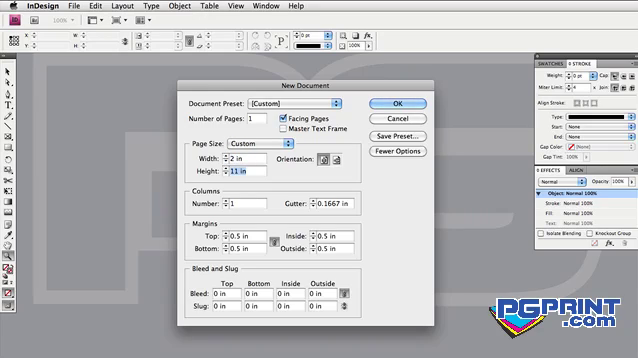
pyautogui.write('6 in')
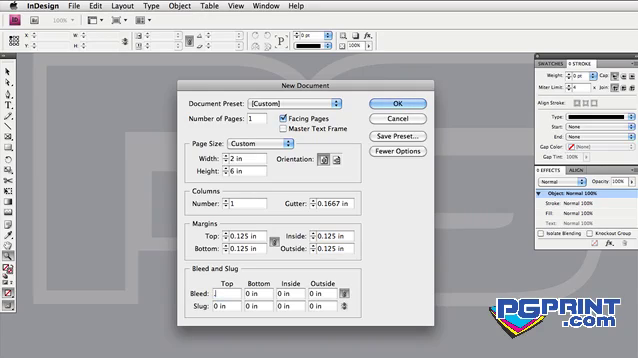
pyautogui.write('.125 in')
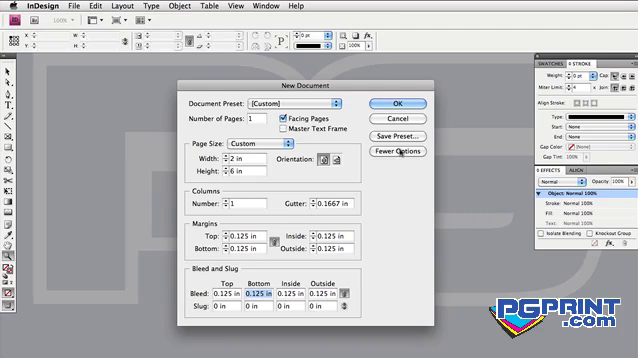
pyautogui.click(397, 151)
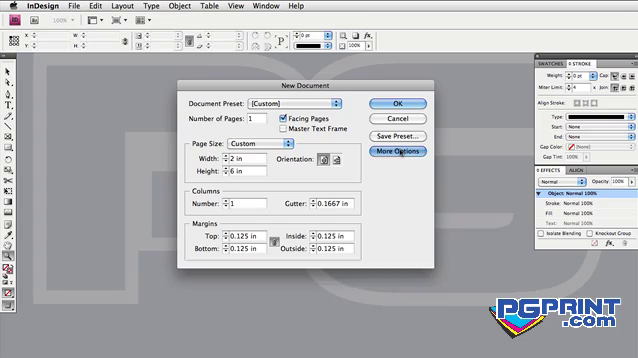
pyautogui.click(422, 151)
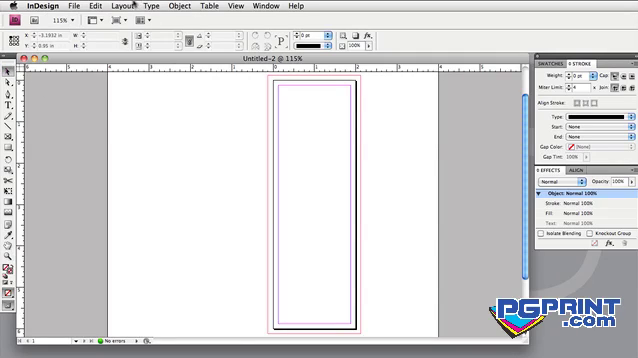
# Insert a second page into the bookmark document via Layout > Pages
pyautogui.click(121, 8)
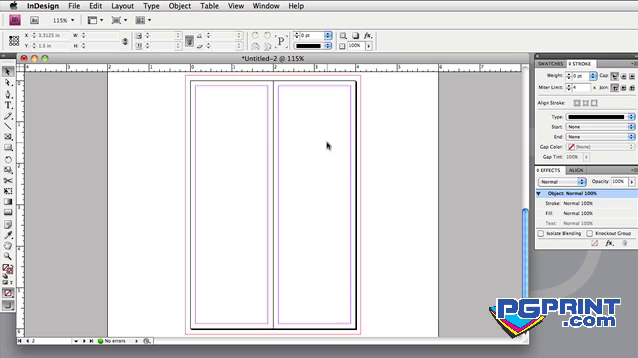
pyautogui.scroll(-3)
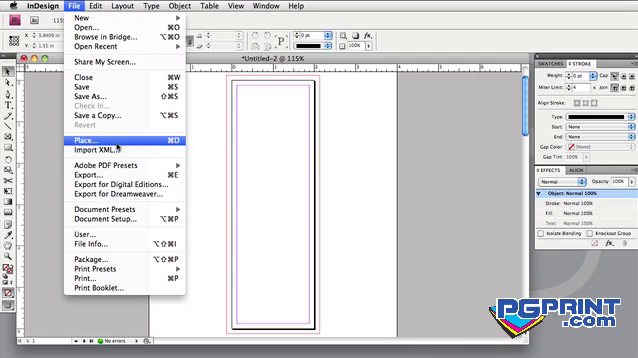
# Choose File > Place to import an outside file onto the page
pyautogui.click(62, 137)
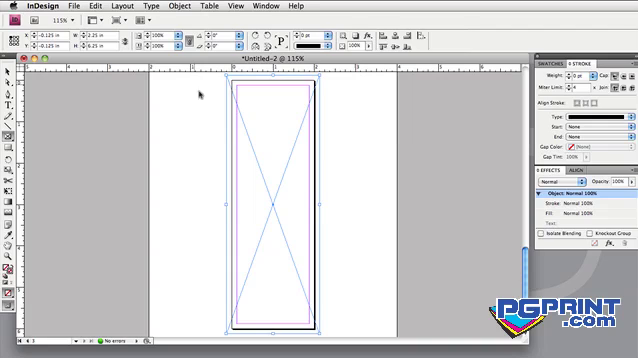
# Prepare the bleed-sized empty frame to receive the background image
pyautogui.click(58, 7)
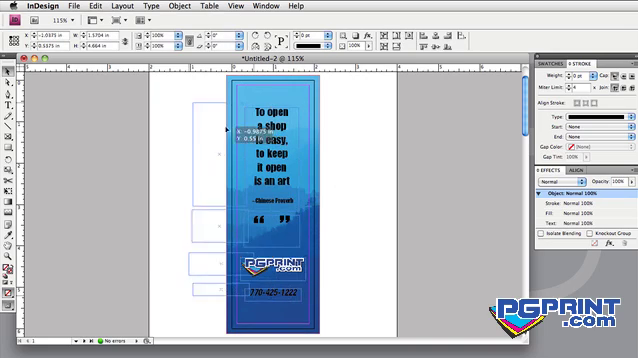
# Drag the quote, logo and phone number onto the blue bookmark
pyautogui.moveTo(290, 150); pyautogui.dragTo(190, 150)
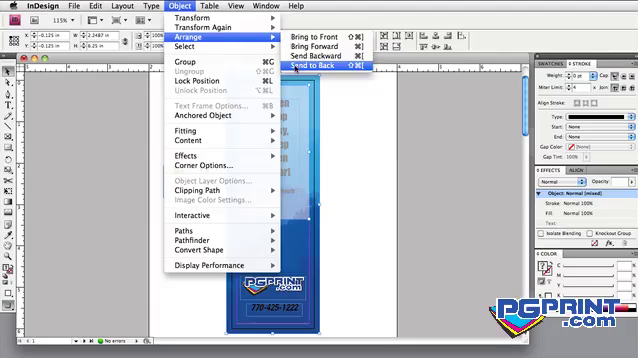
# Send the 50% opacity white box behind the quote with Object > Arrange
pyautogui.click(328, 67)
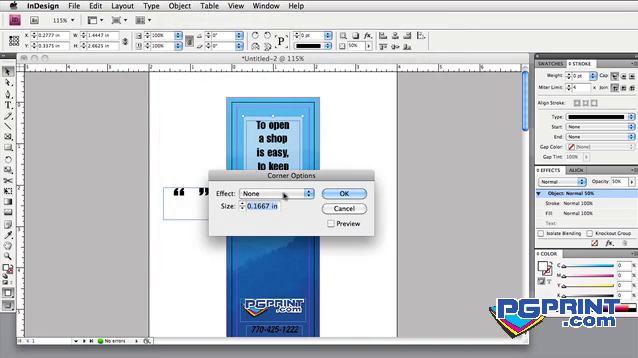
# Apply the Rounded corner effect to the translucent box
pyautogui.click(275, 192)
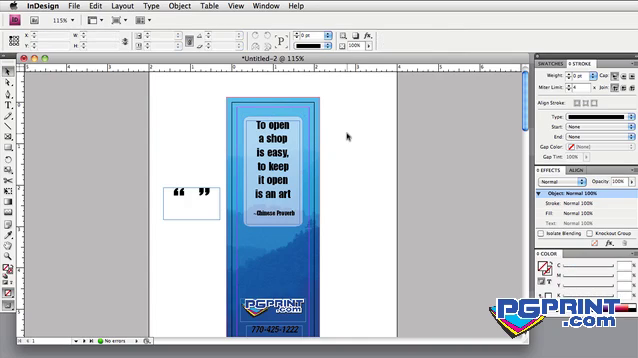
# Convert the selected quote-mark frame to outlines with Type > Create Outlines
pyautogui.click(187, 191)
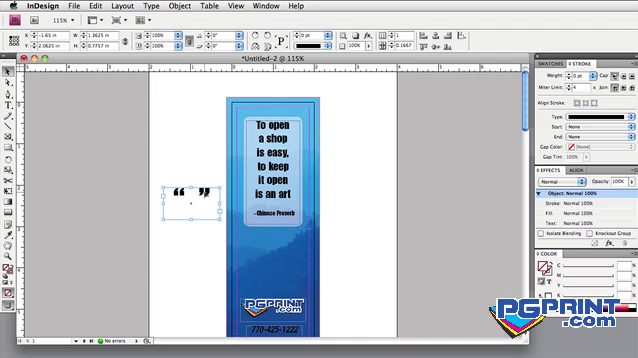
pyautogui.click(155, 6)
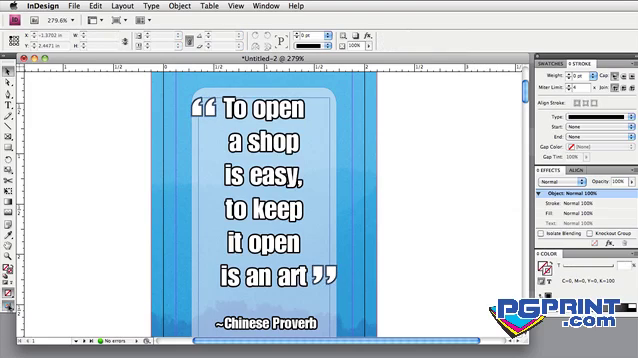
# Switch the screen mode to Preview to view the finished bookmark without guides
pyautogui.click(20, 330)
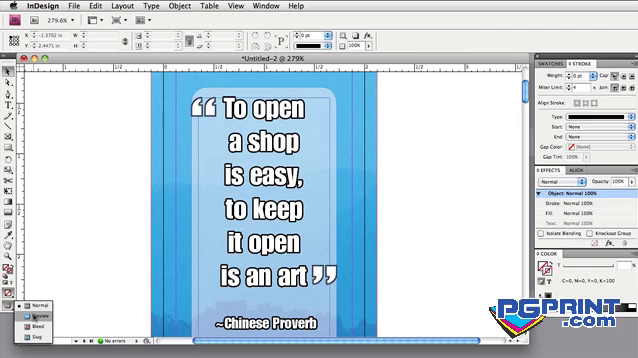